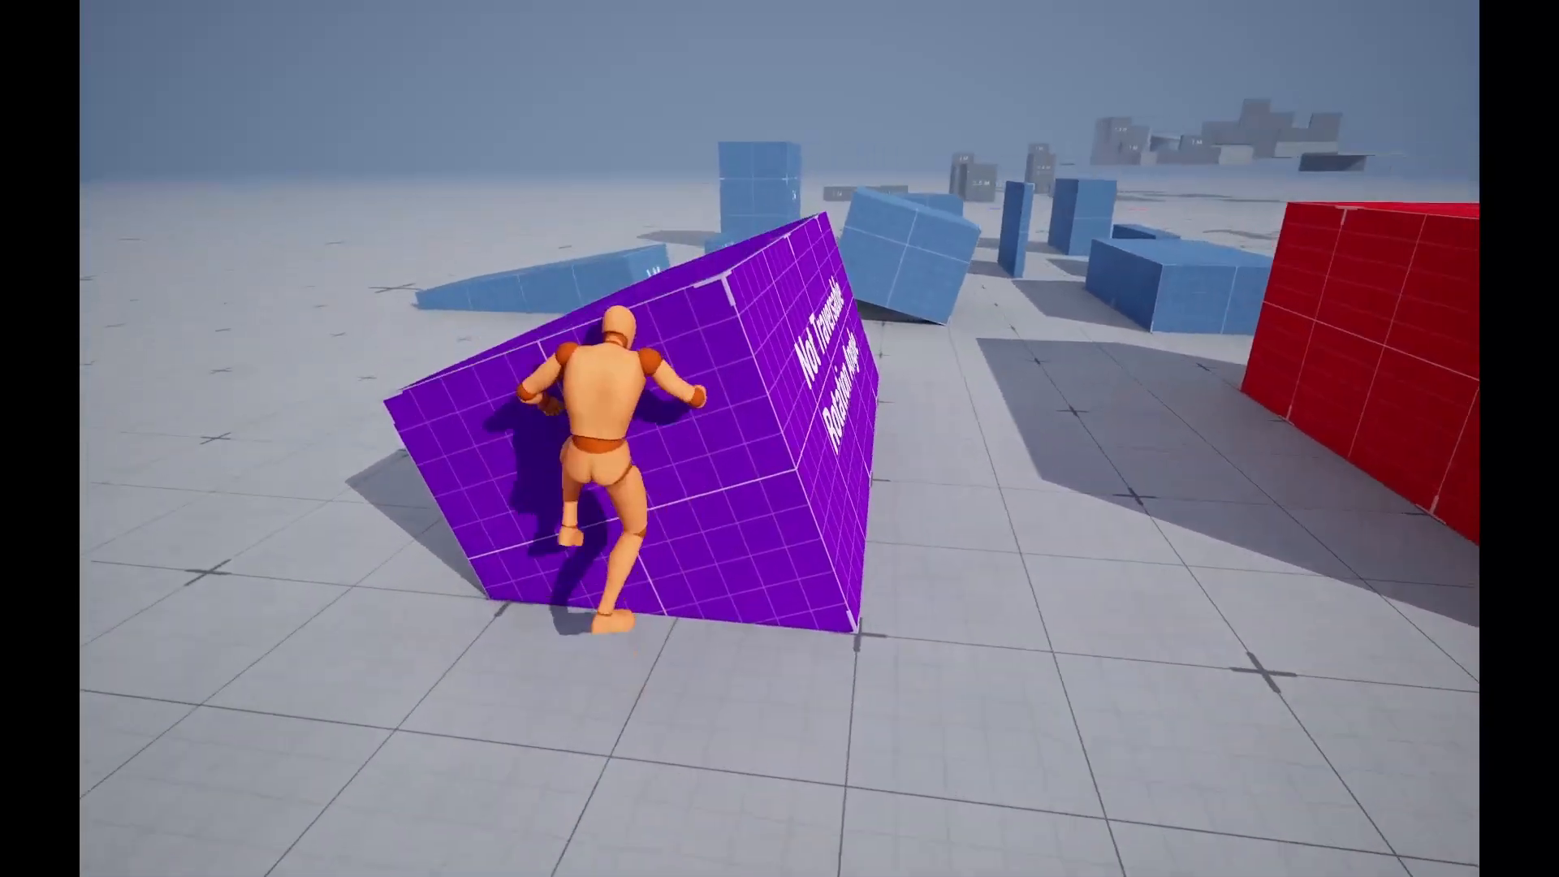
Step: Move the character forward with W during the traversal play test
key("w")
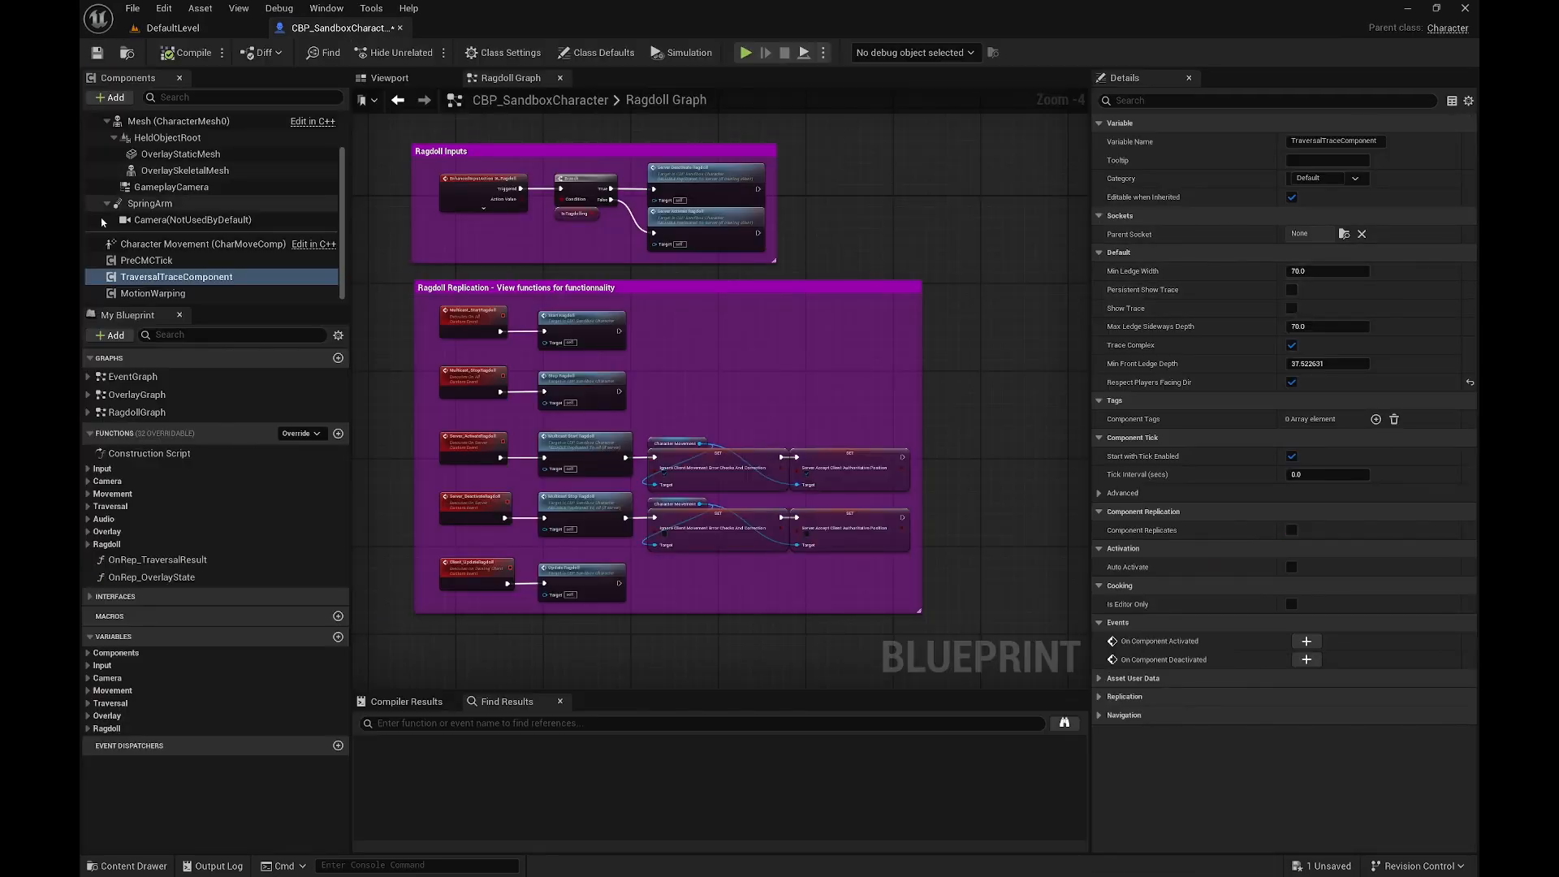
mouse_move(1293, 290)
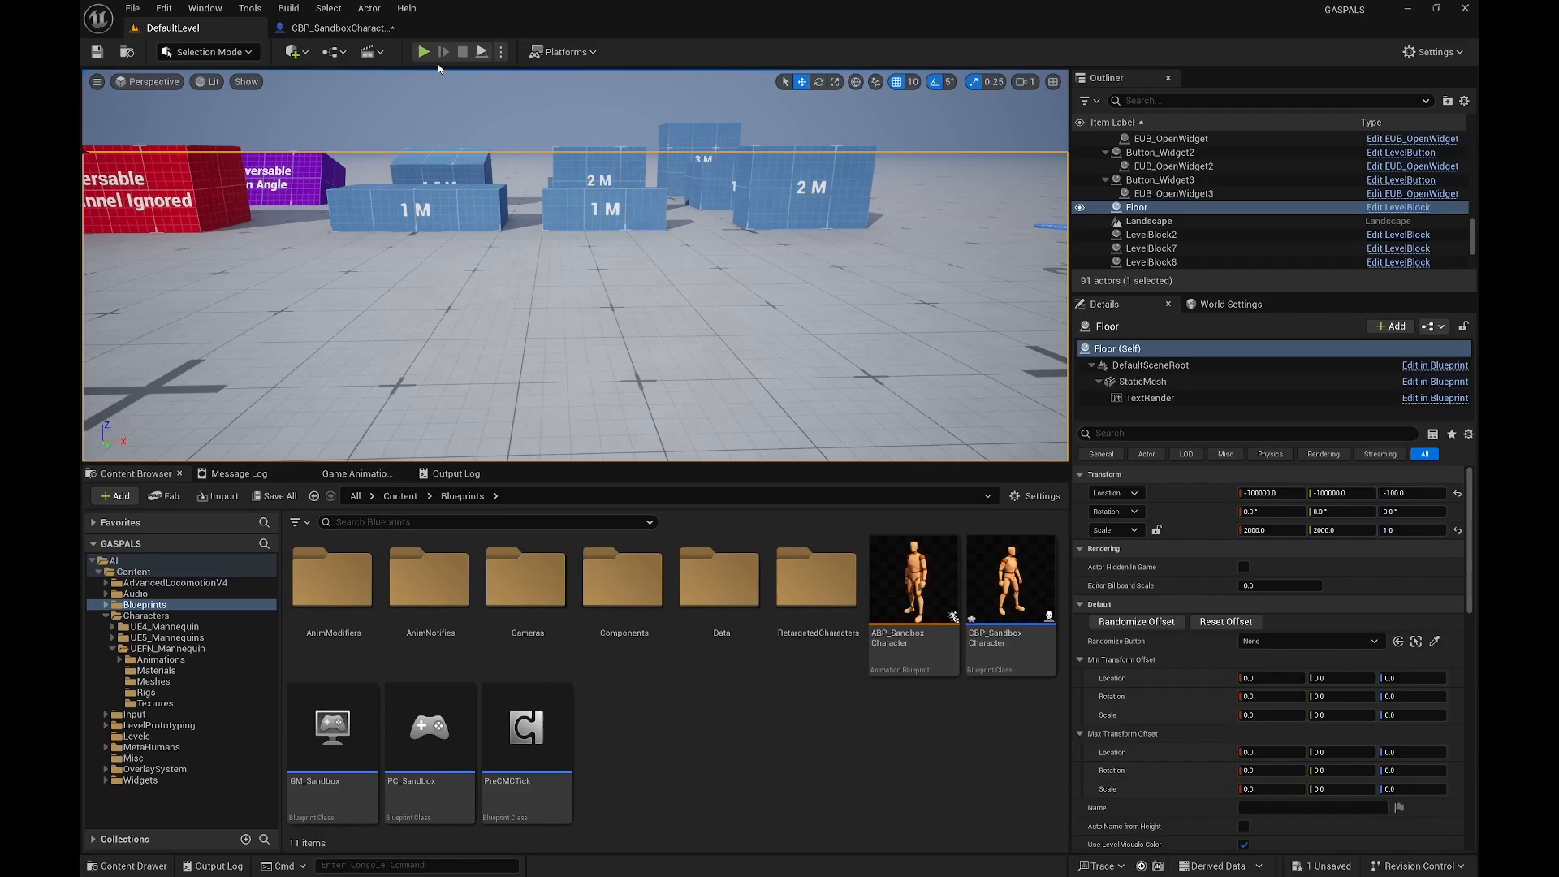
Step: Bring the CBP_SandboxCharacter Blueprint back into view for its trace settings
left_click(422, 50)
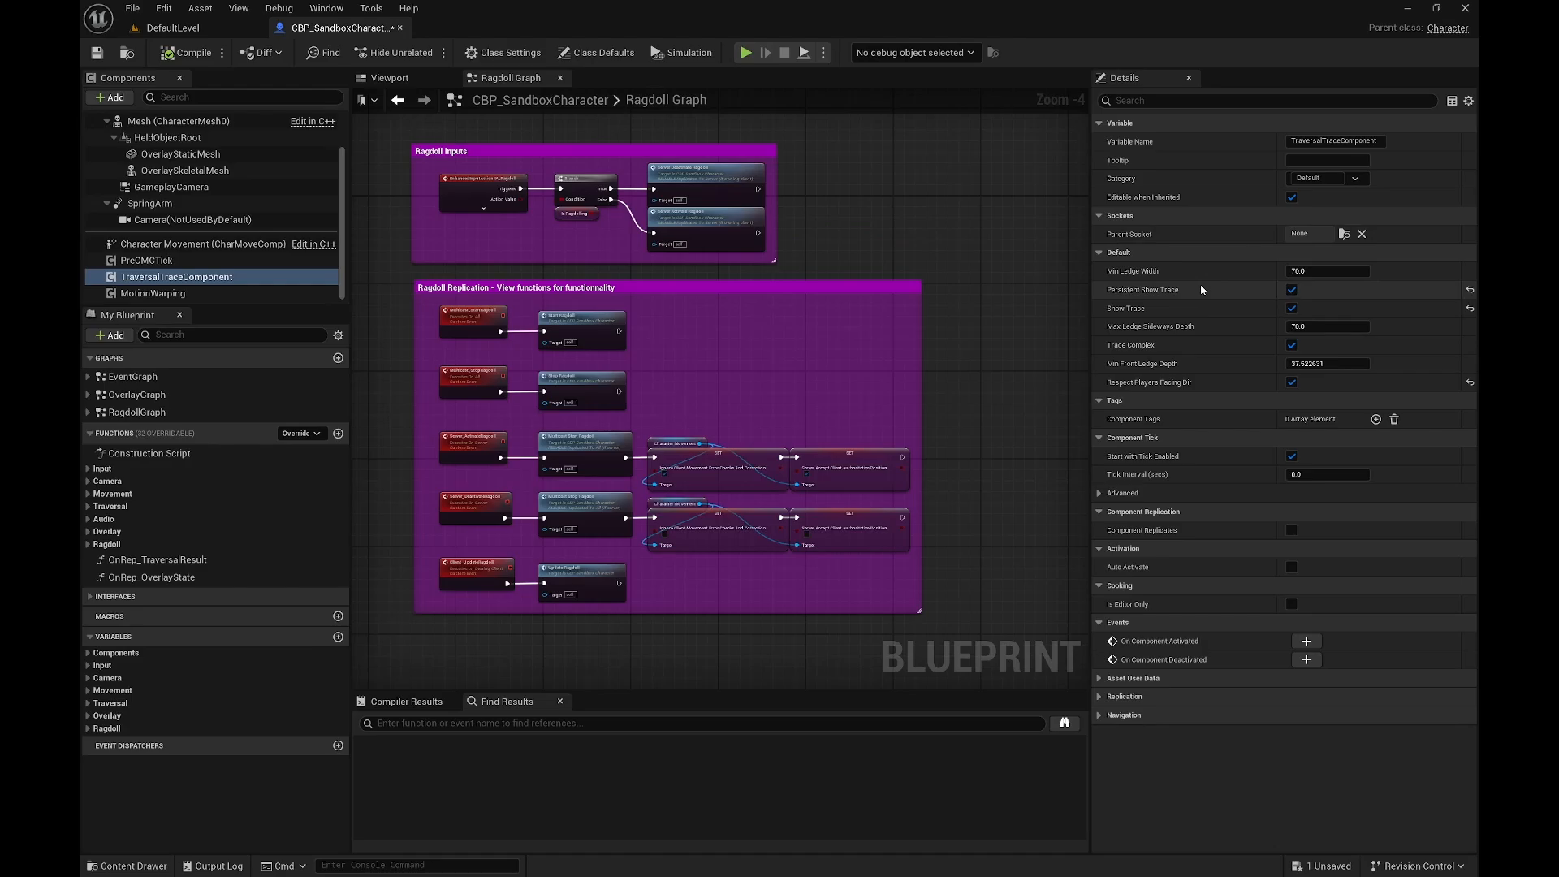
Step: Return to the DefaultLevel editor and start a play session from its toolbar
left_click(178, 28)
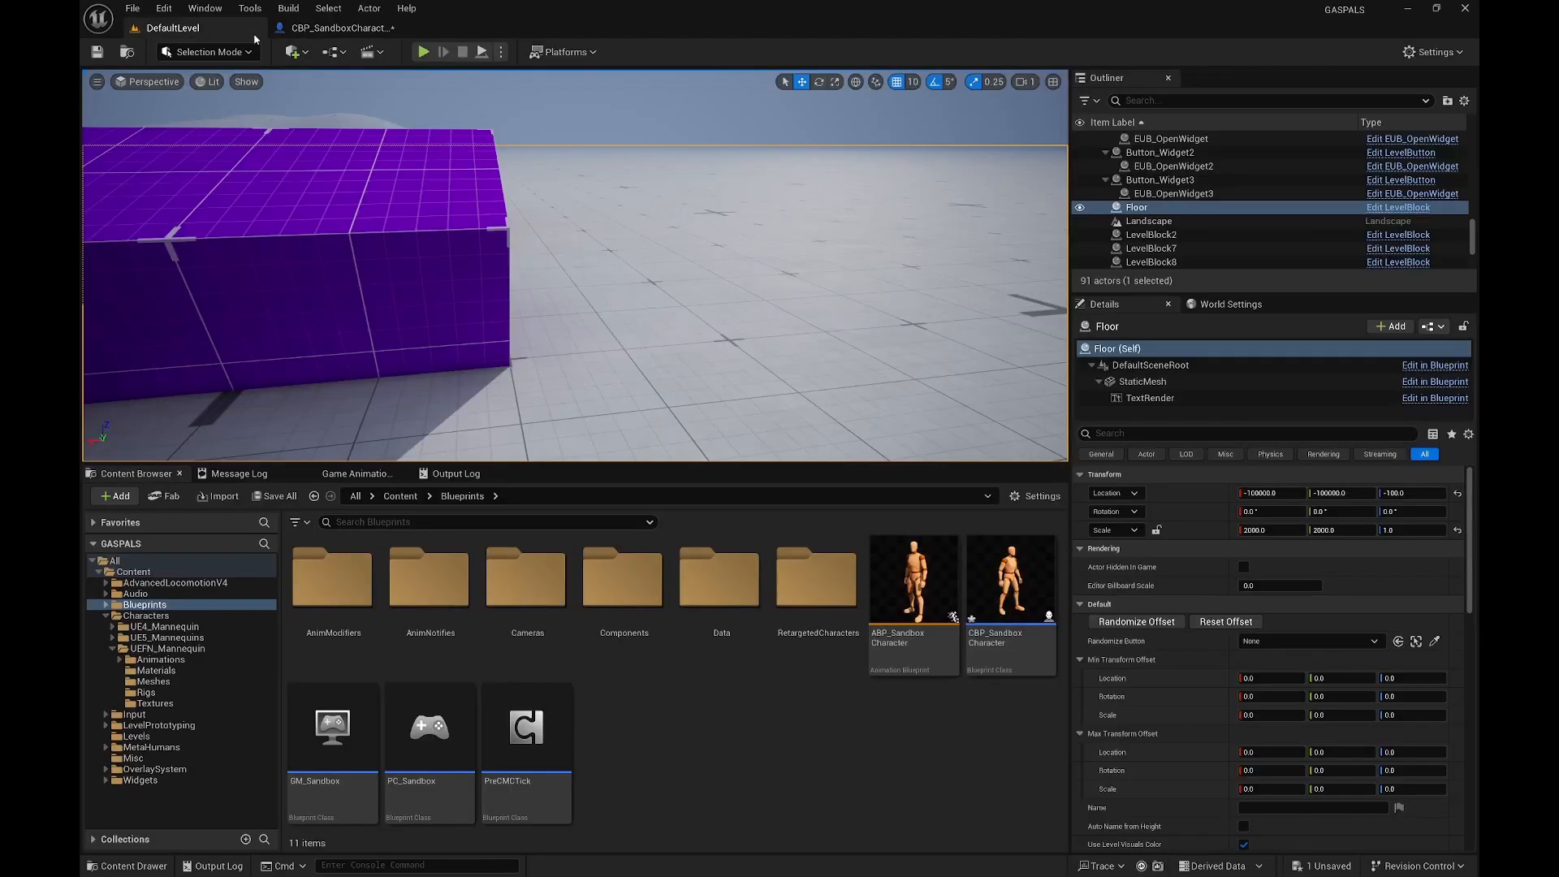
left_click(422, 52)
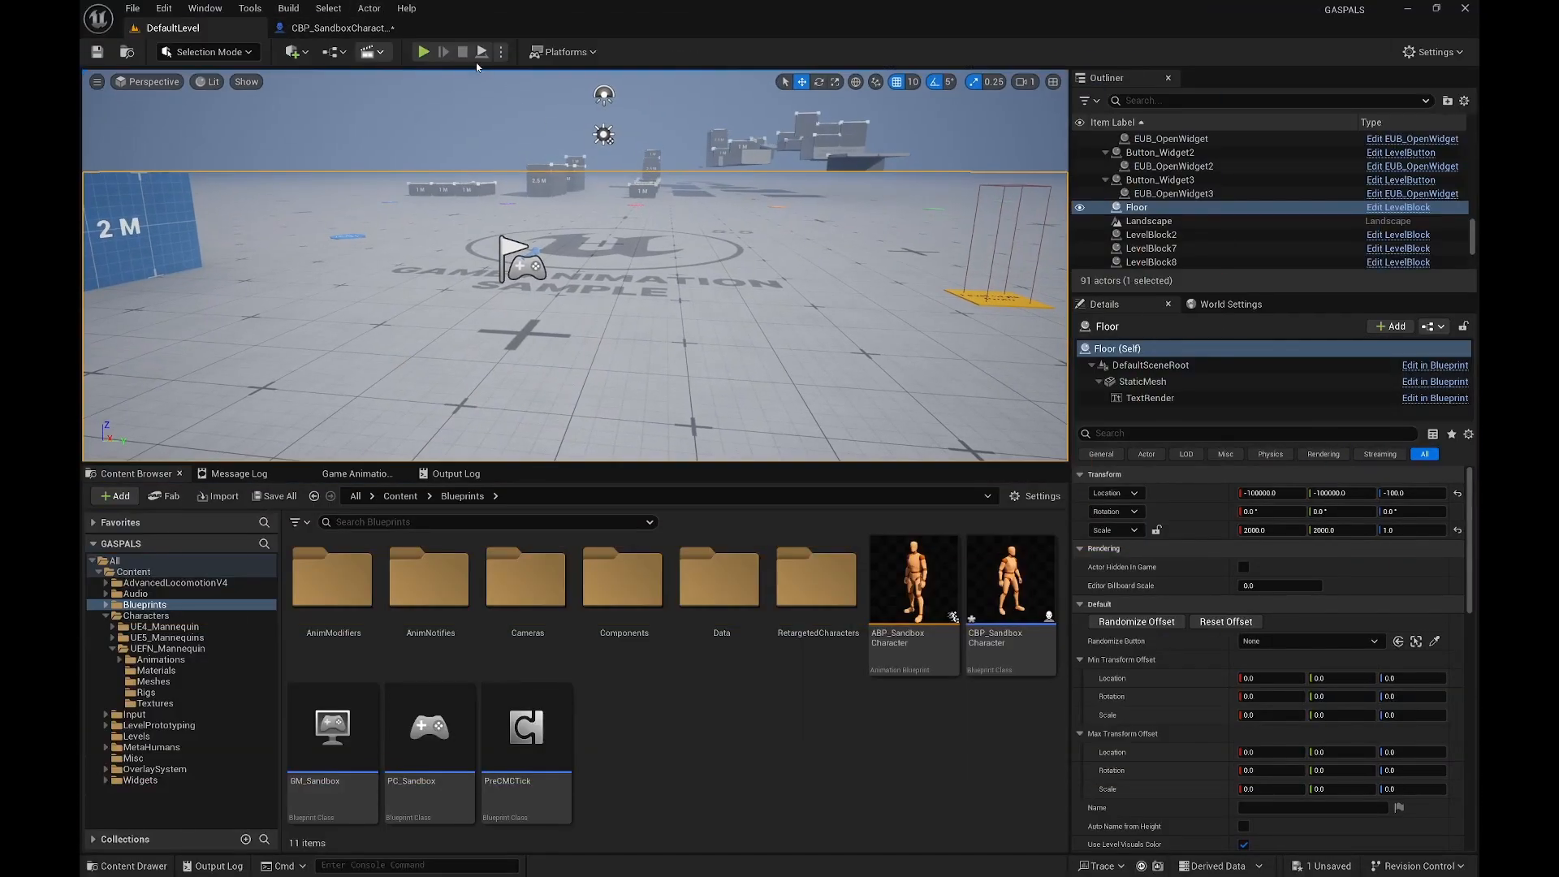
left_click(501, 52)
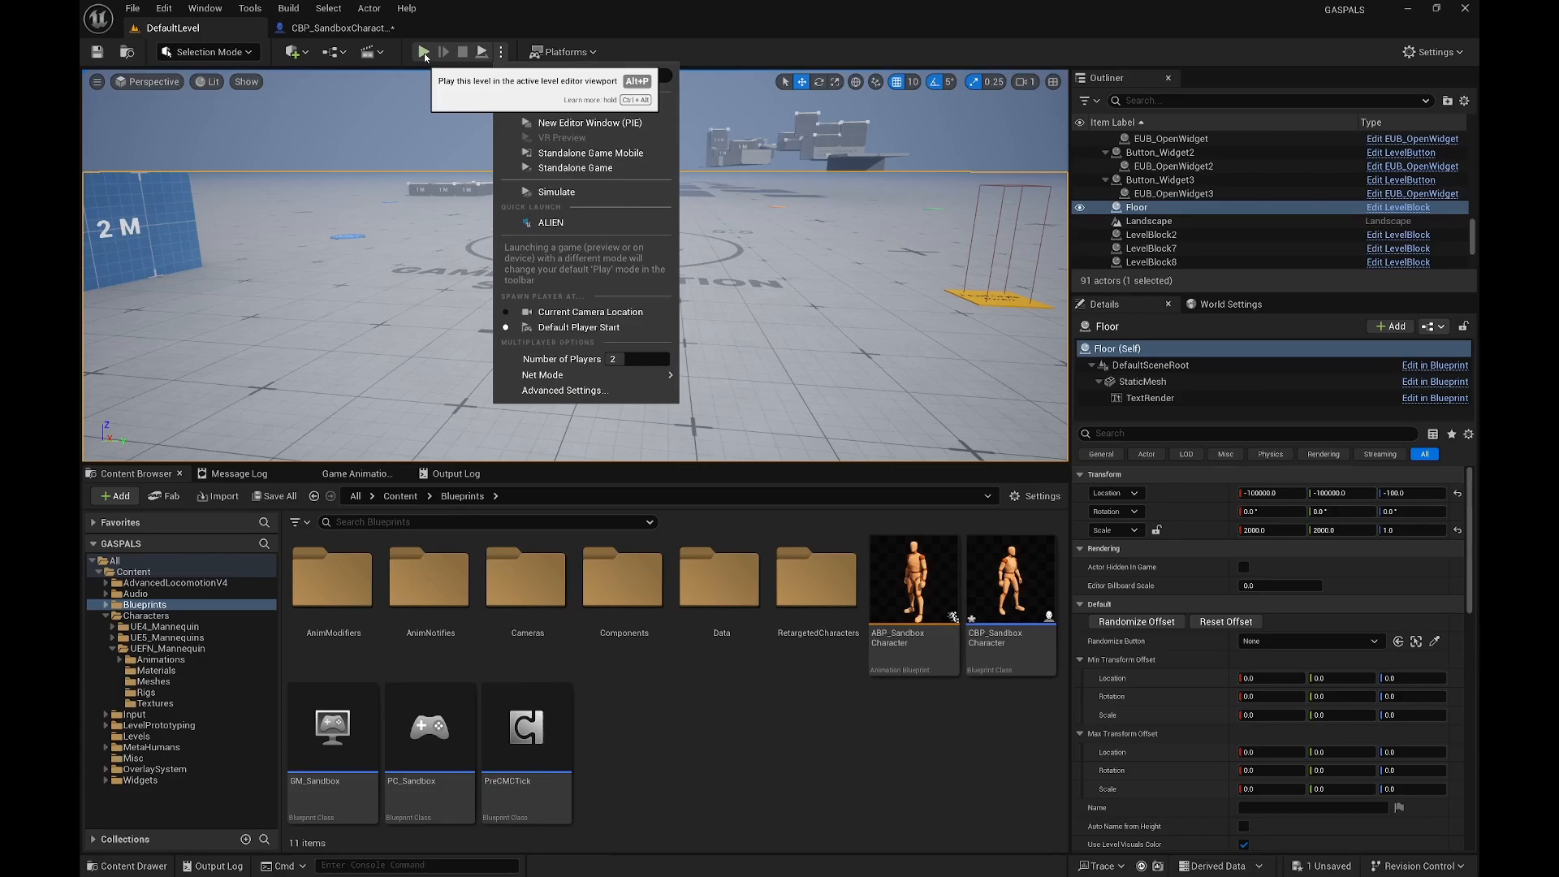
left_click(423, 50)
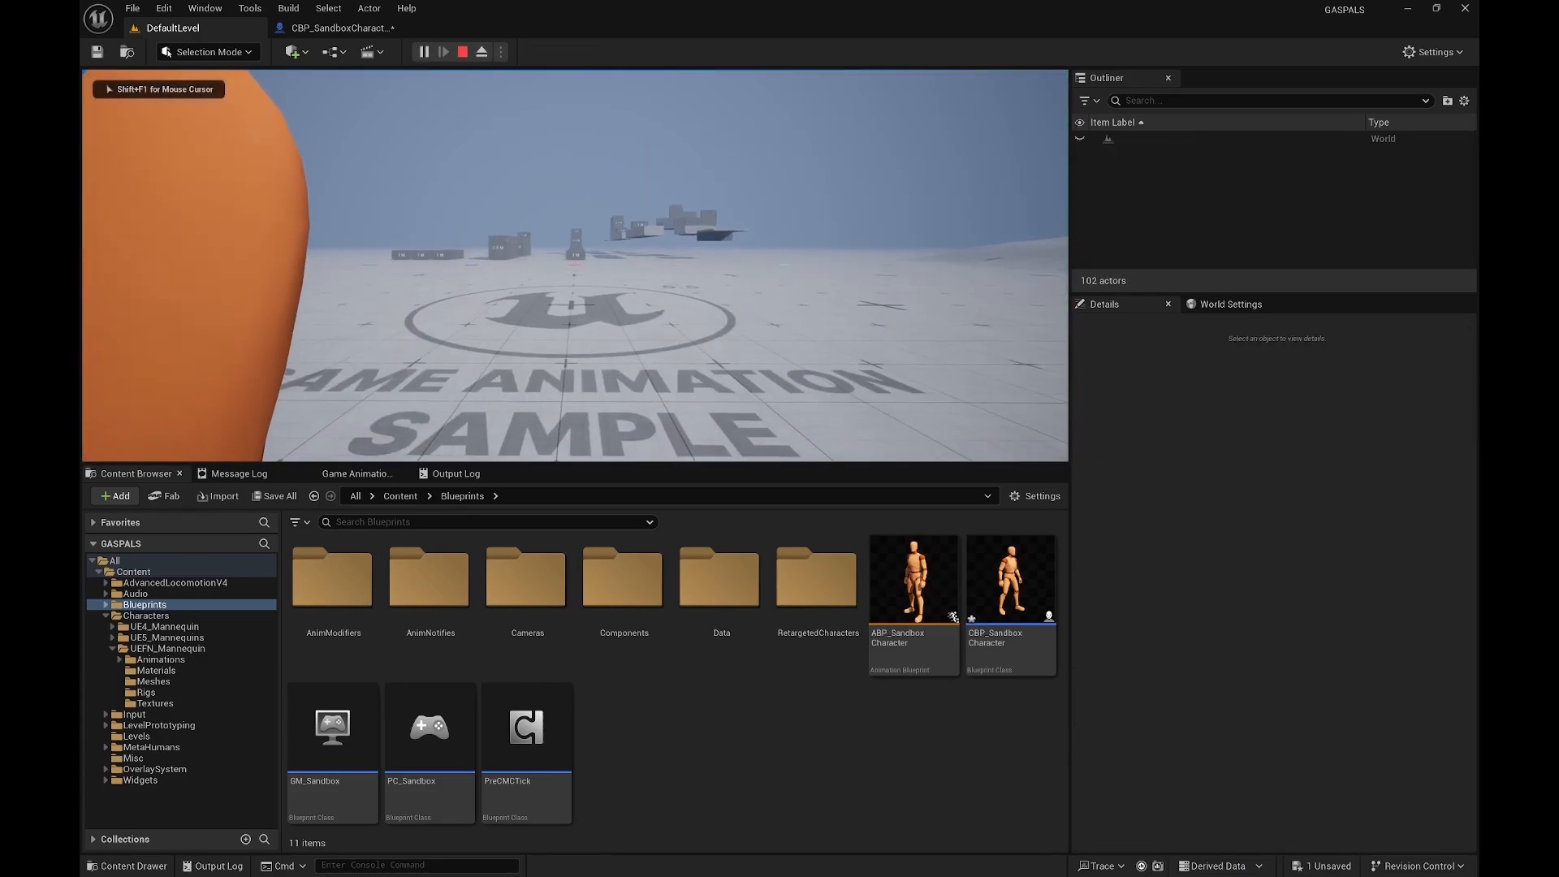
left_click(443, 52)
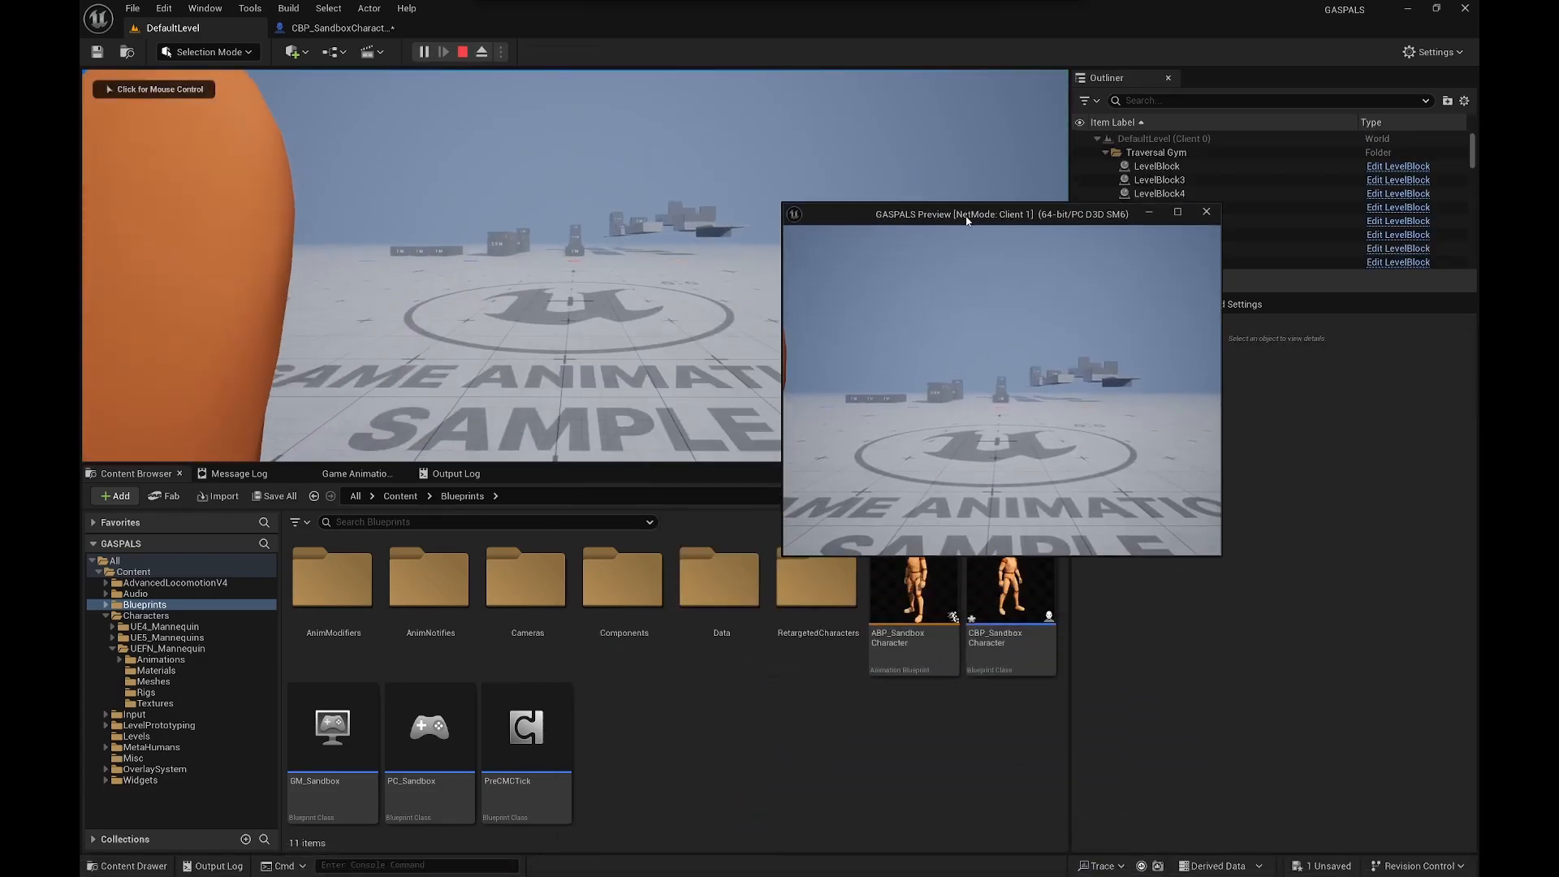
left_click(462, 52)
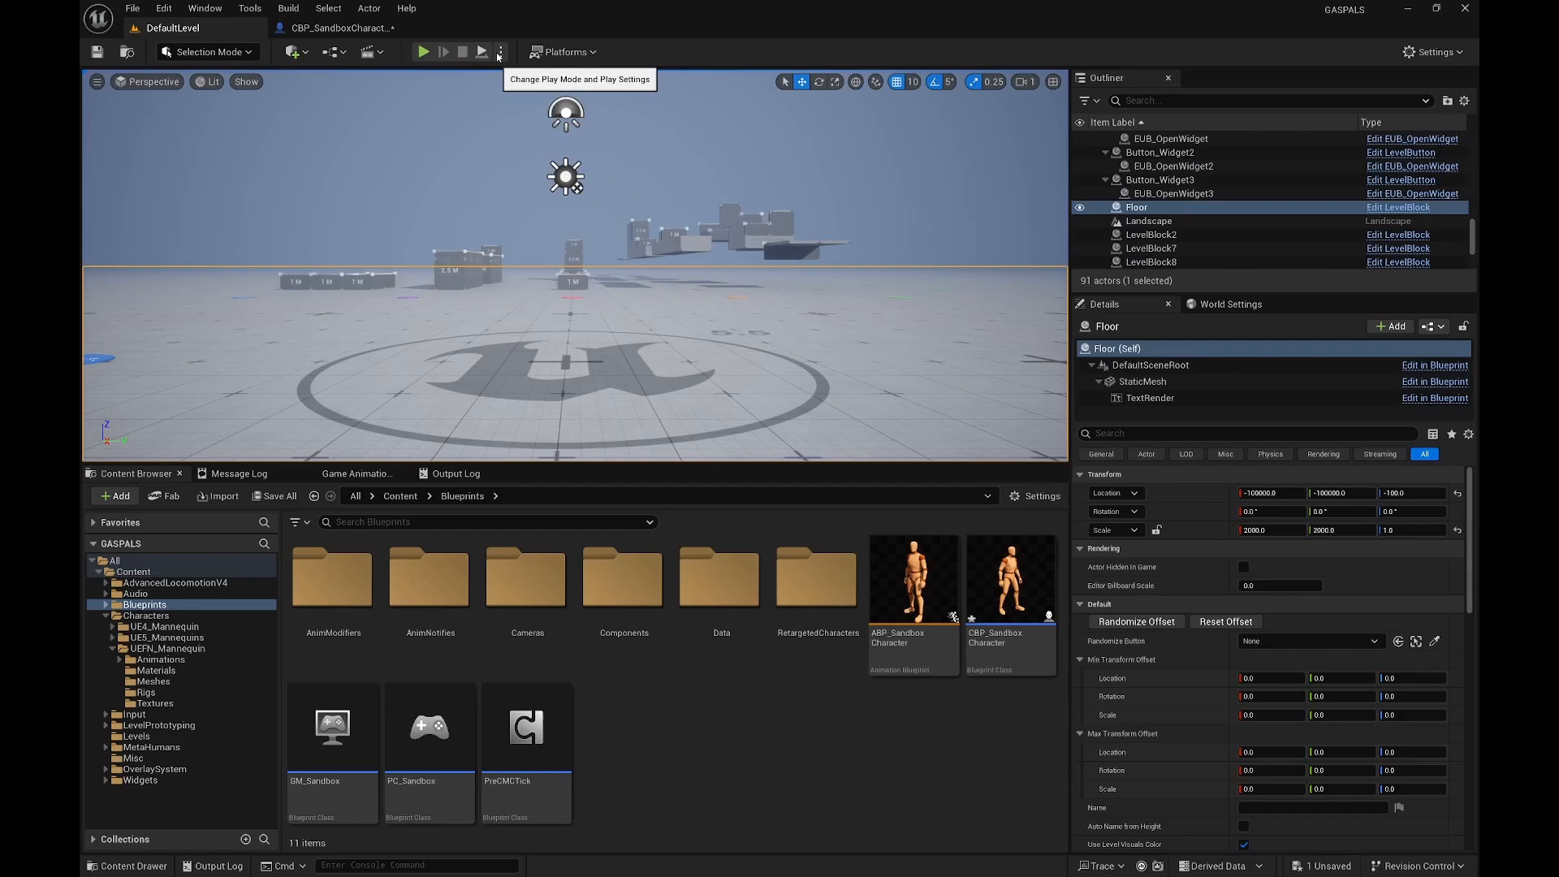
mouse_move(460, 47)
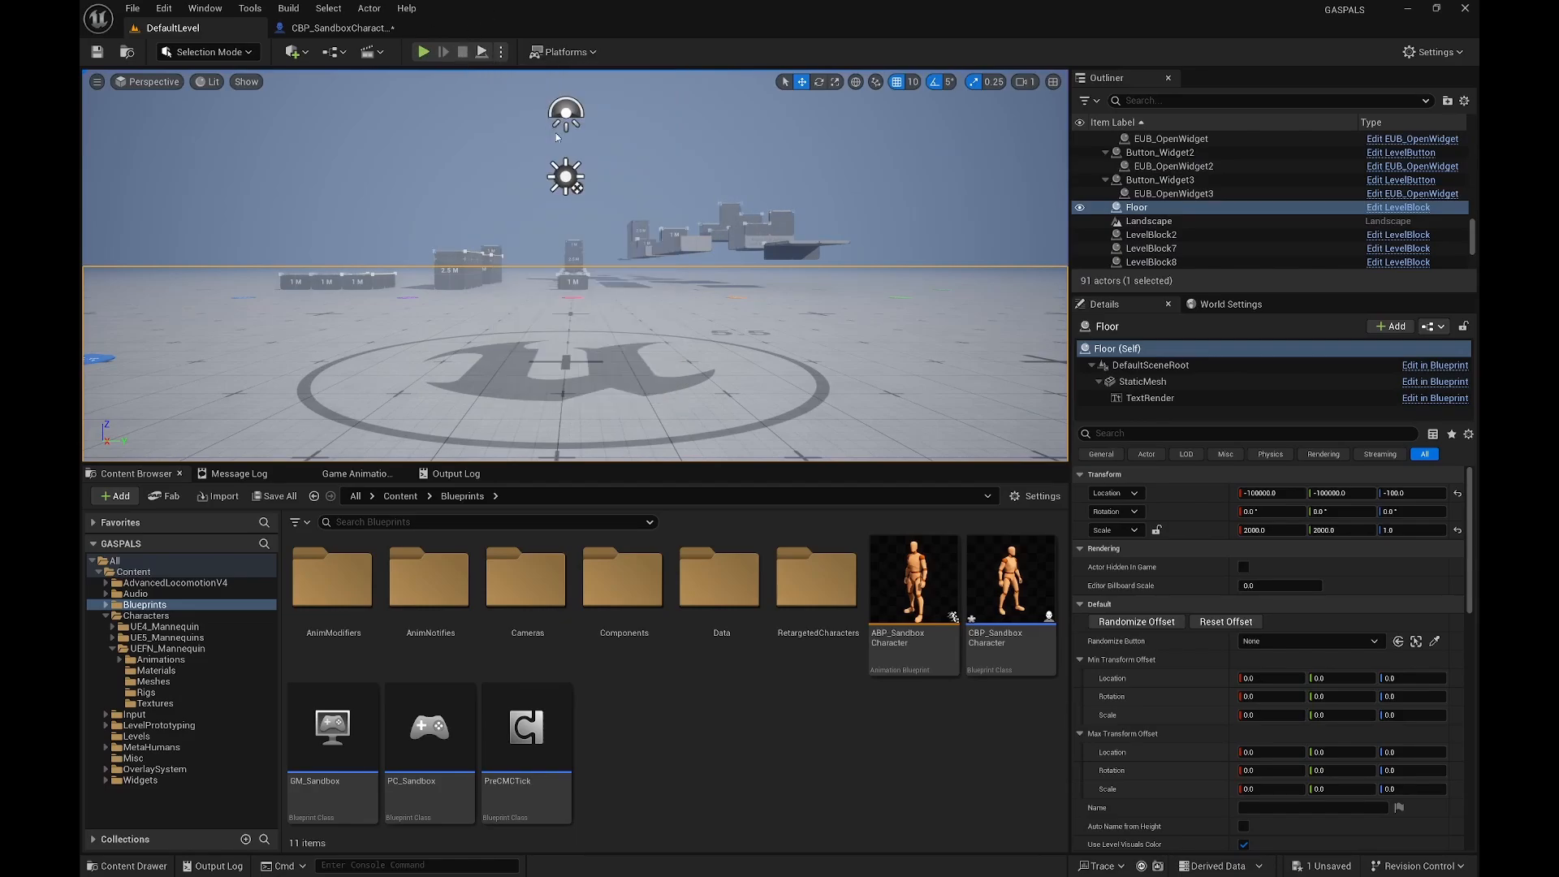
left_click(494, 860)
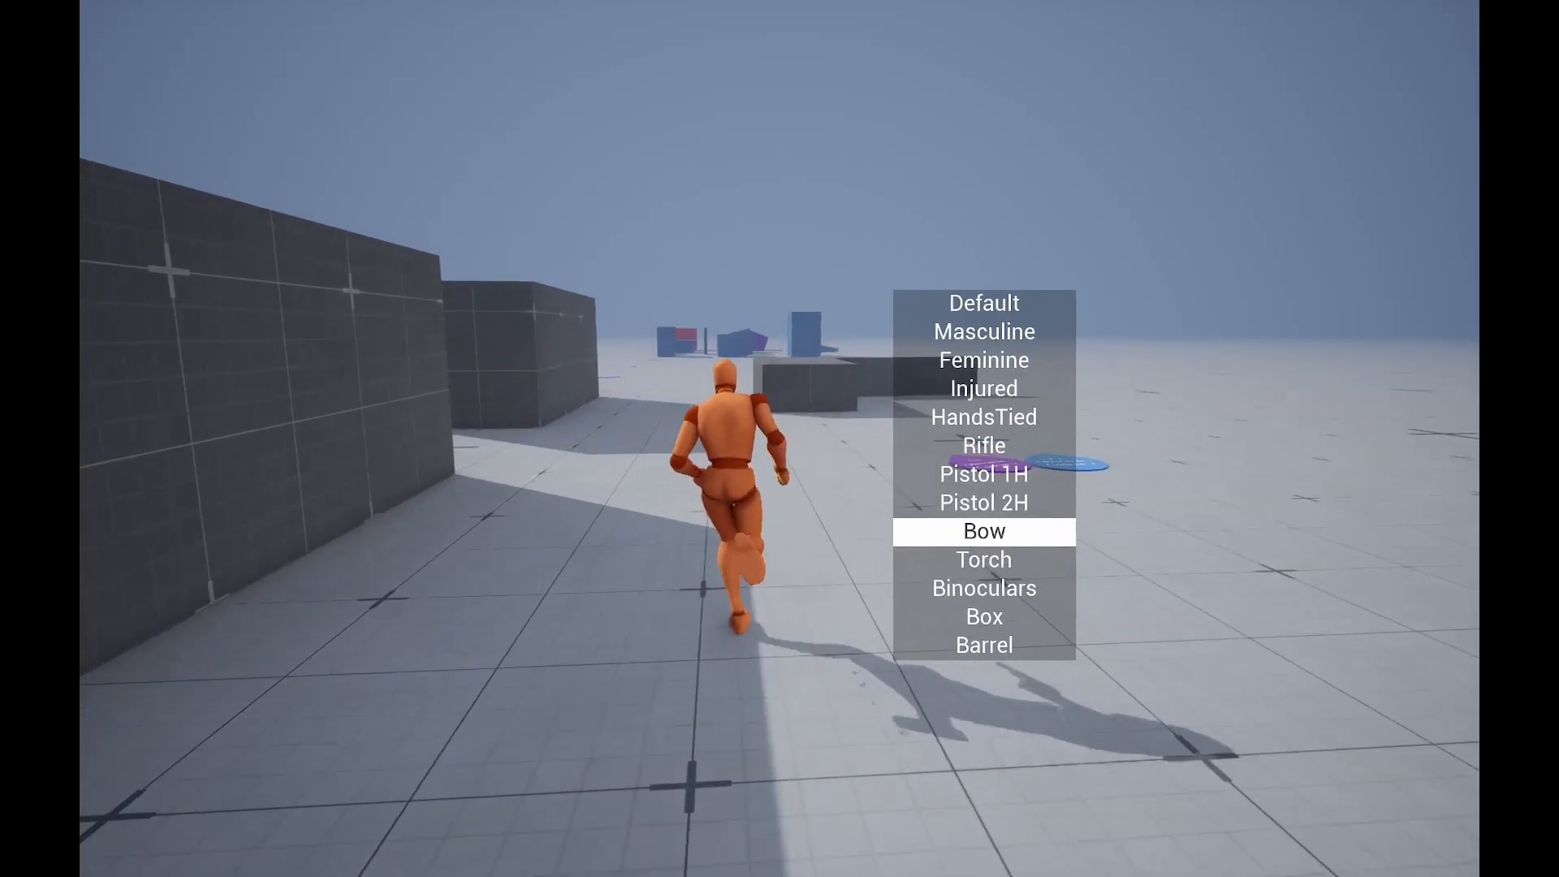
Step: Select the Bow overlay state for the running mannequin
left_click(982, 531)
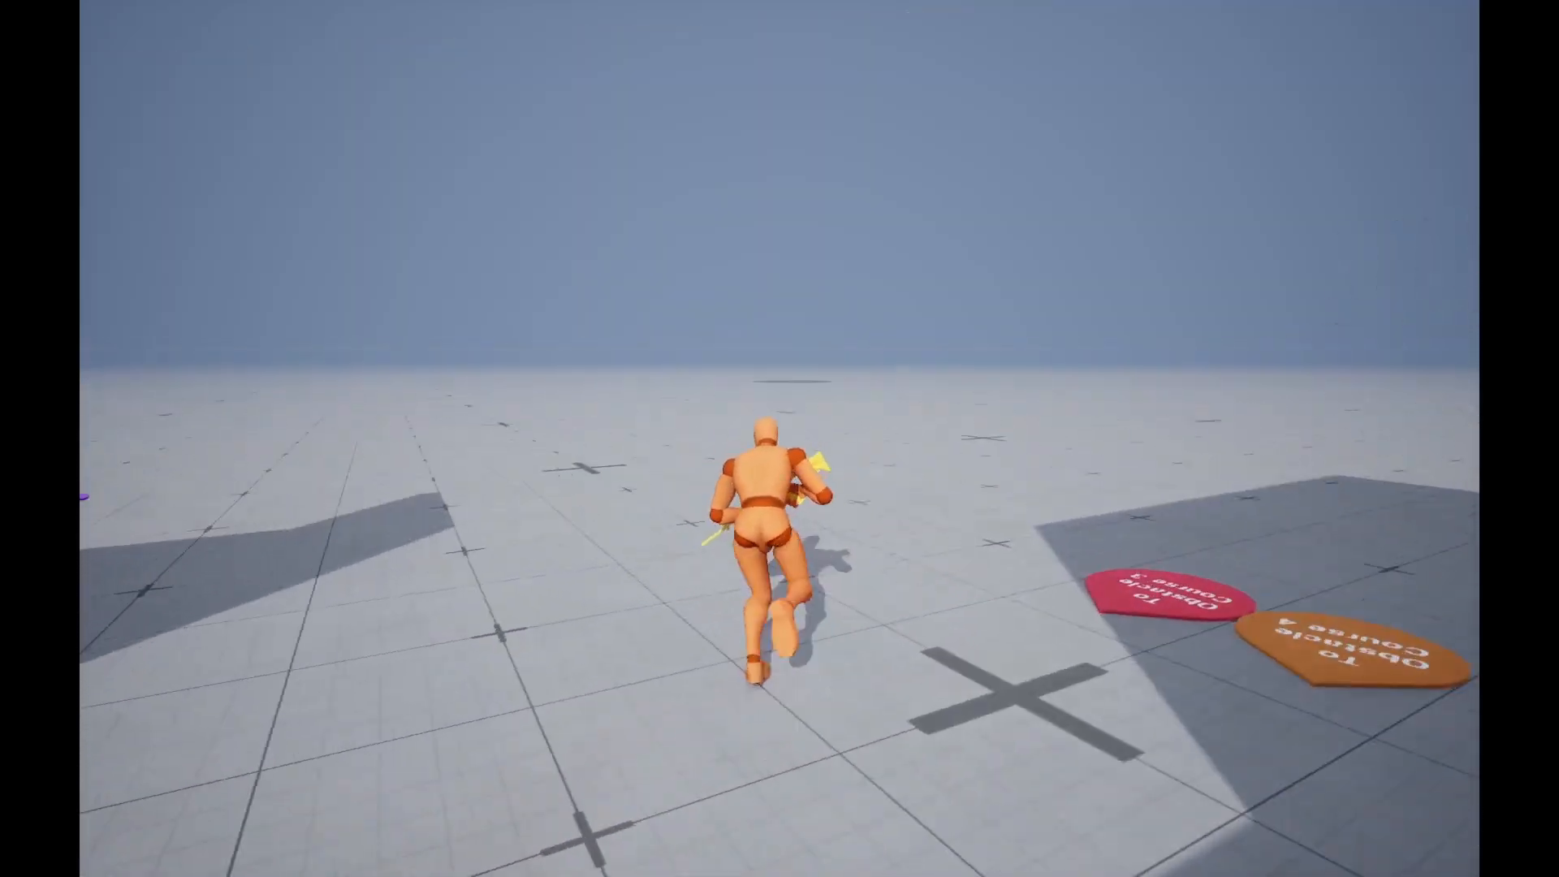
Step: Stop and restart play, then pick the Injured overlay for the MetaHuman character
left_click(461, 52)
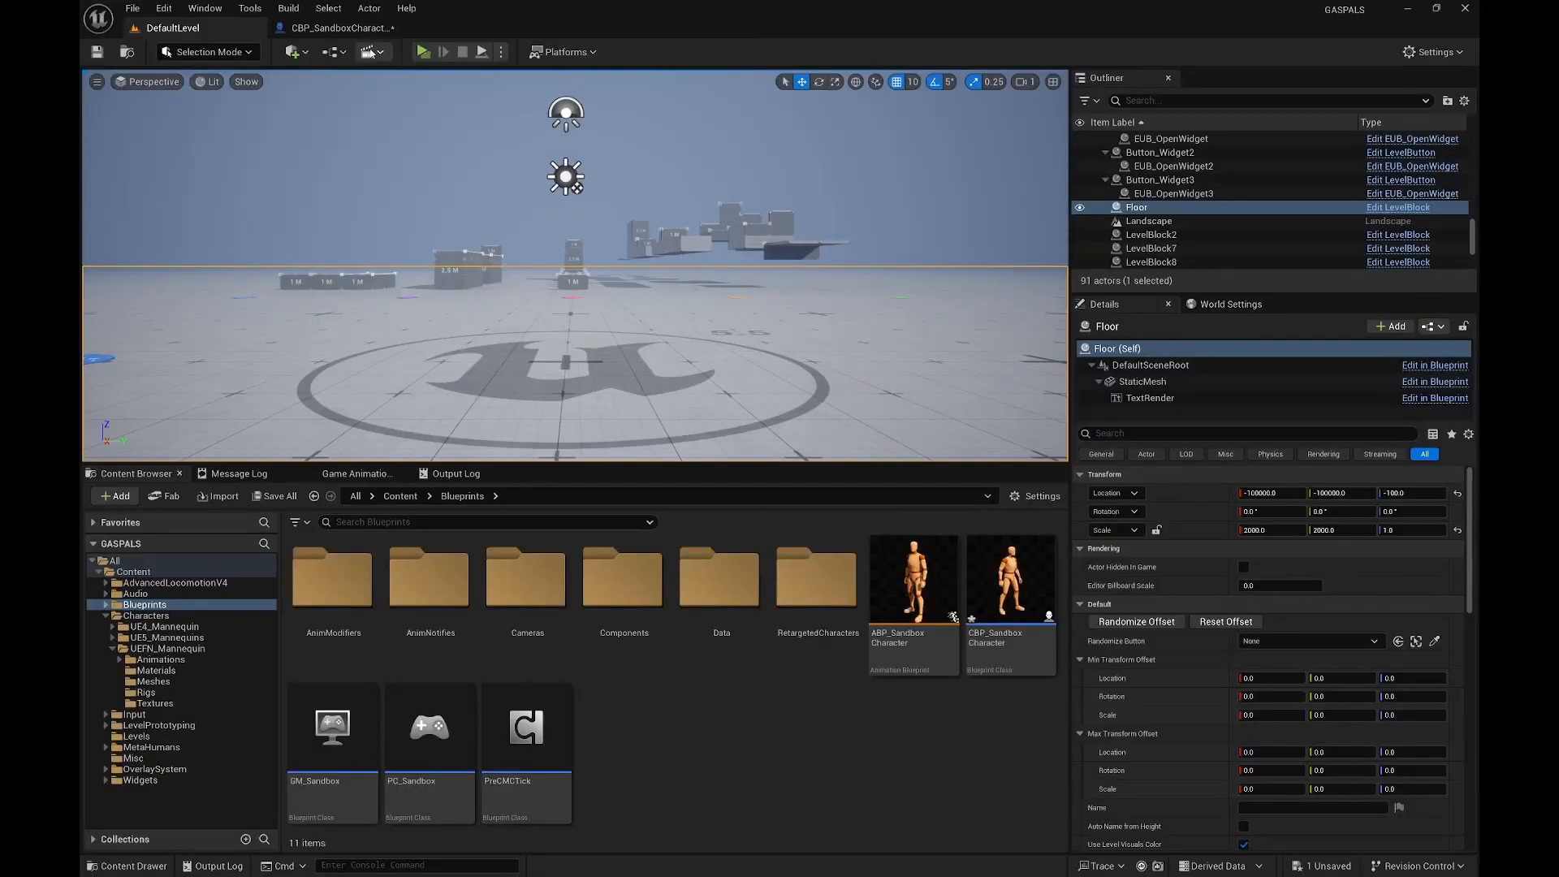
left_click(422, 52)
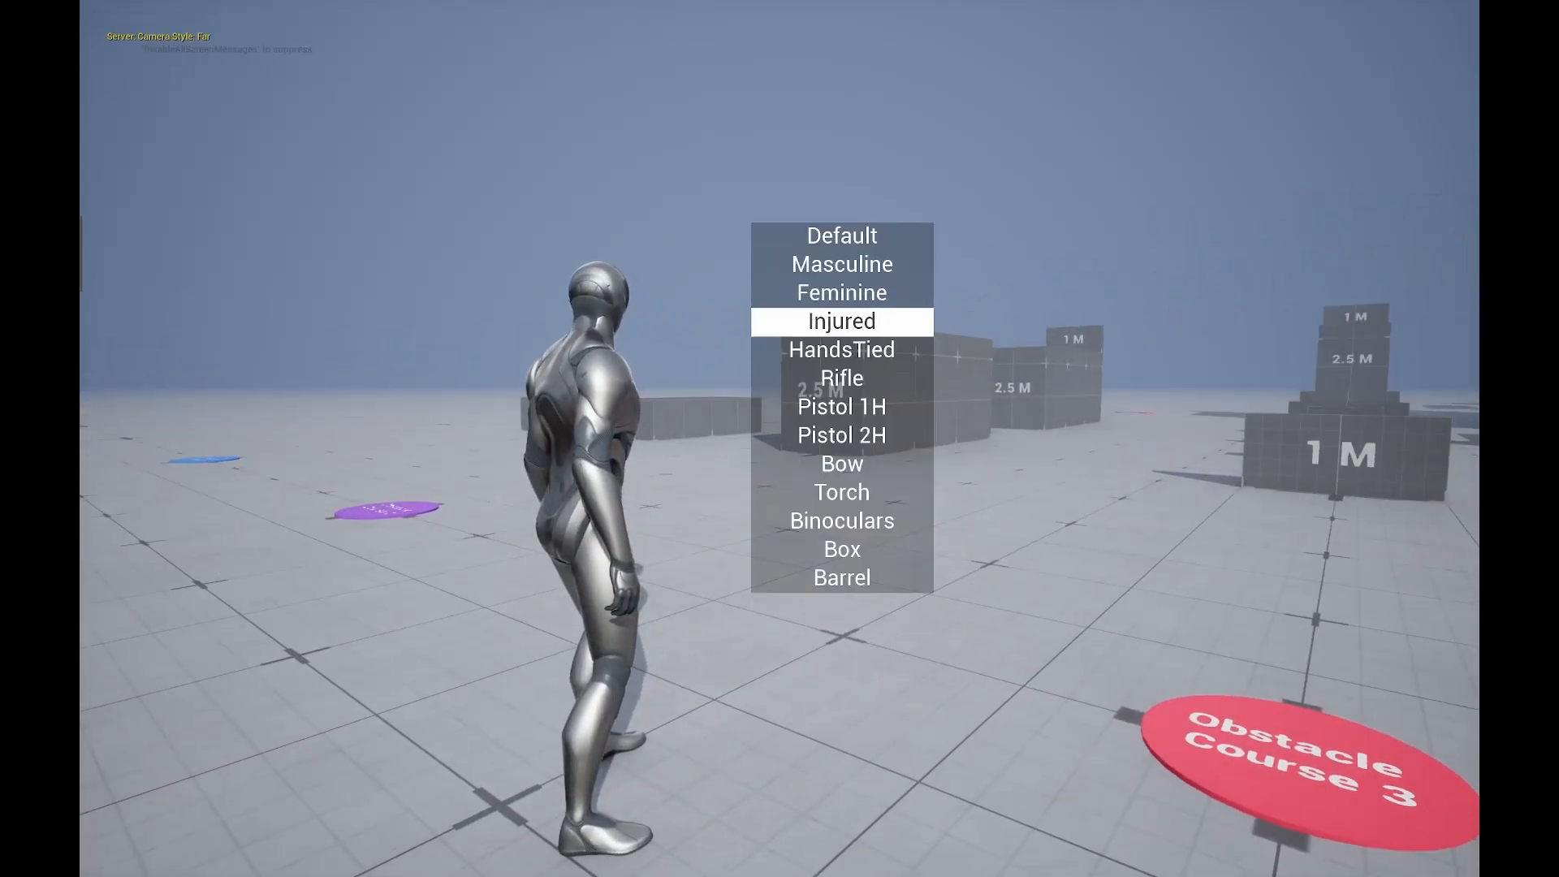
left_click(842, 378)
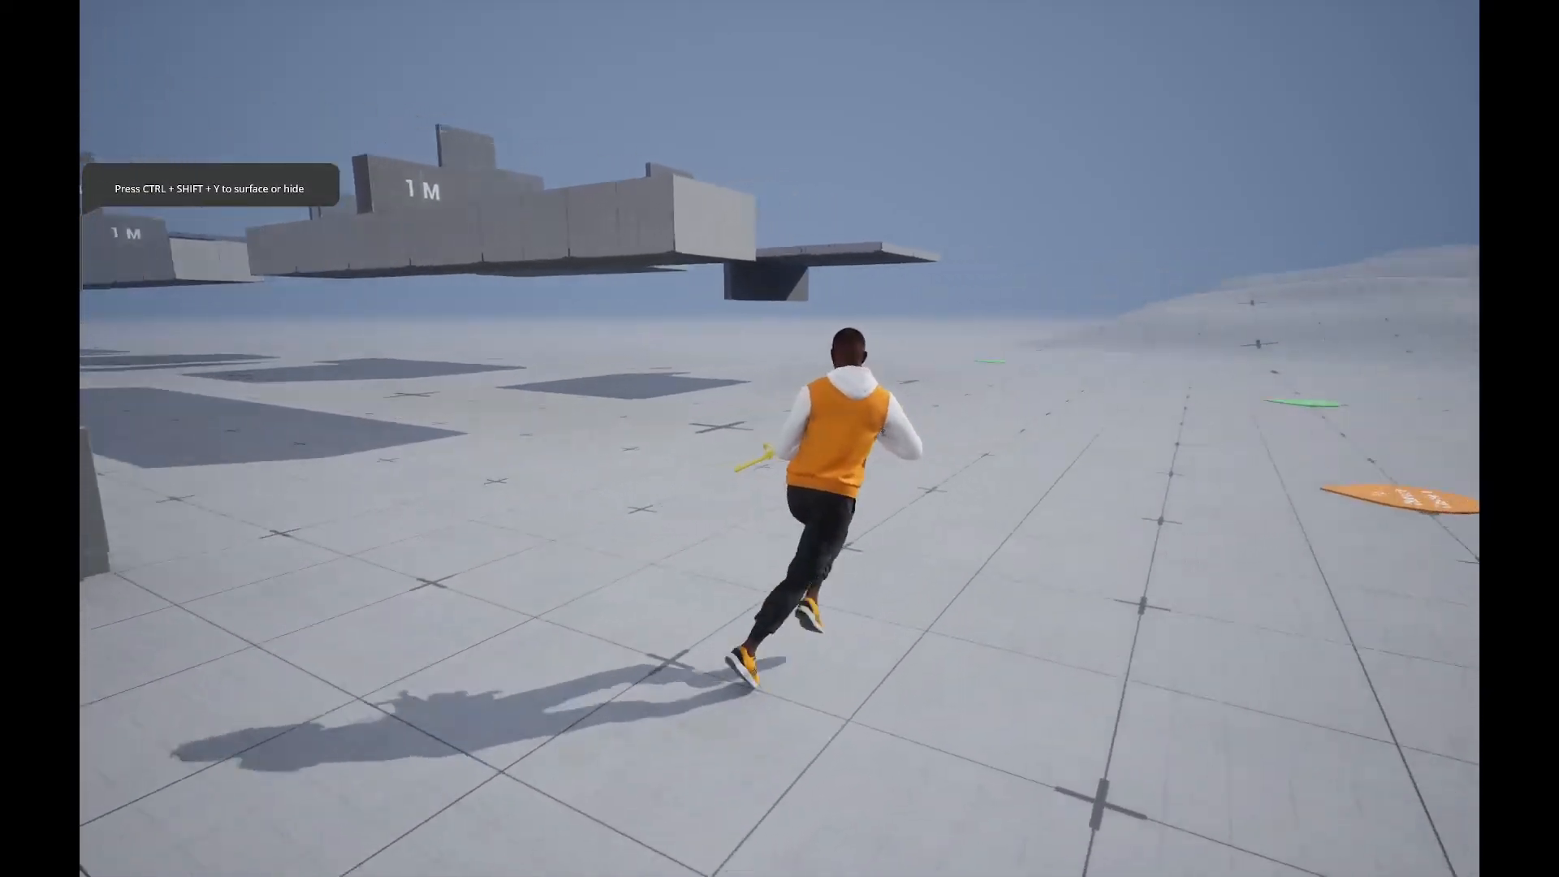
Step: Run the mannequin forward and hand control back to the PIE viewport to aim the bow
key("w")
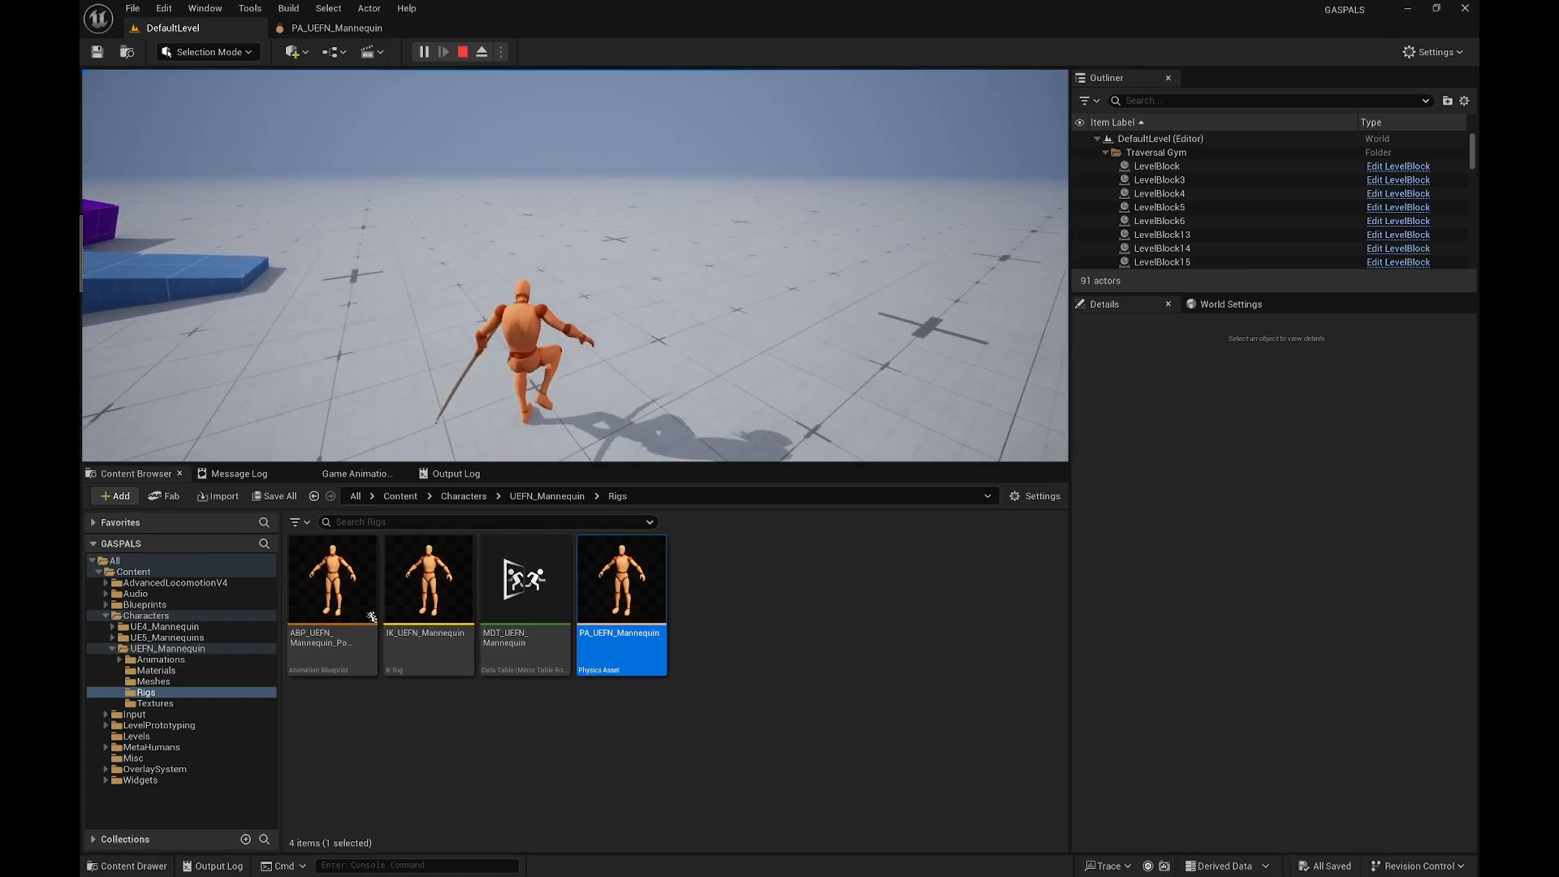
left_click(442, 52)
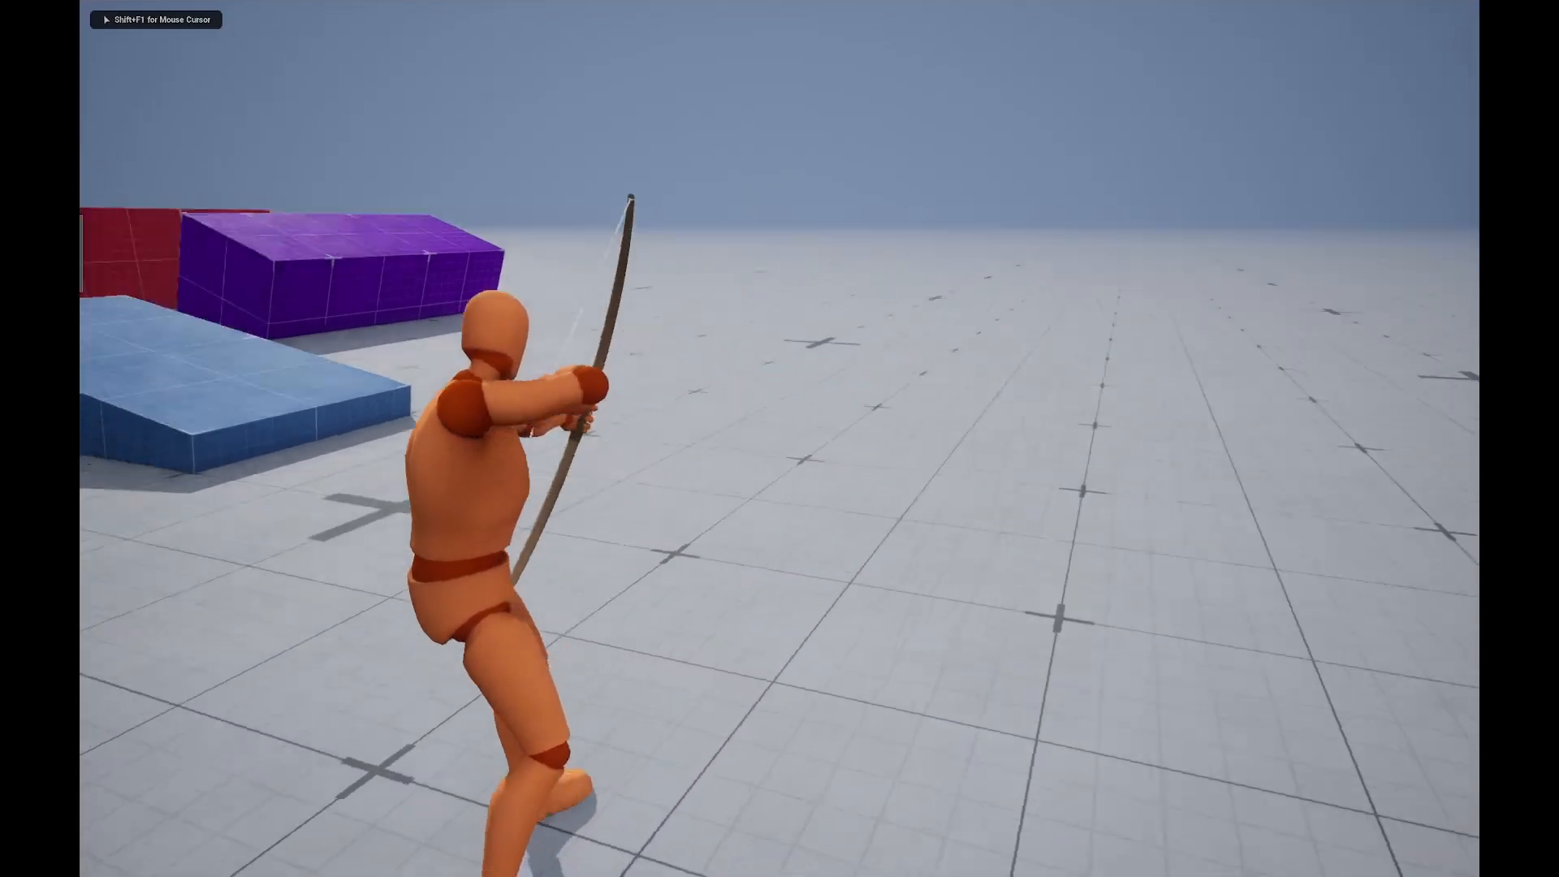